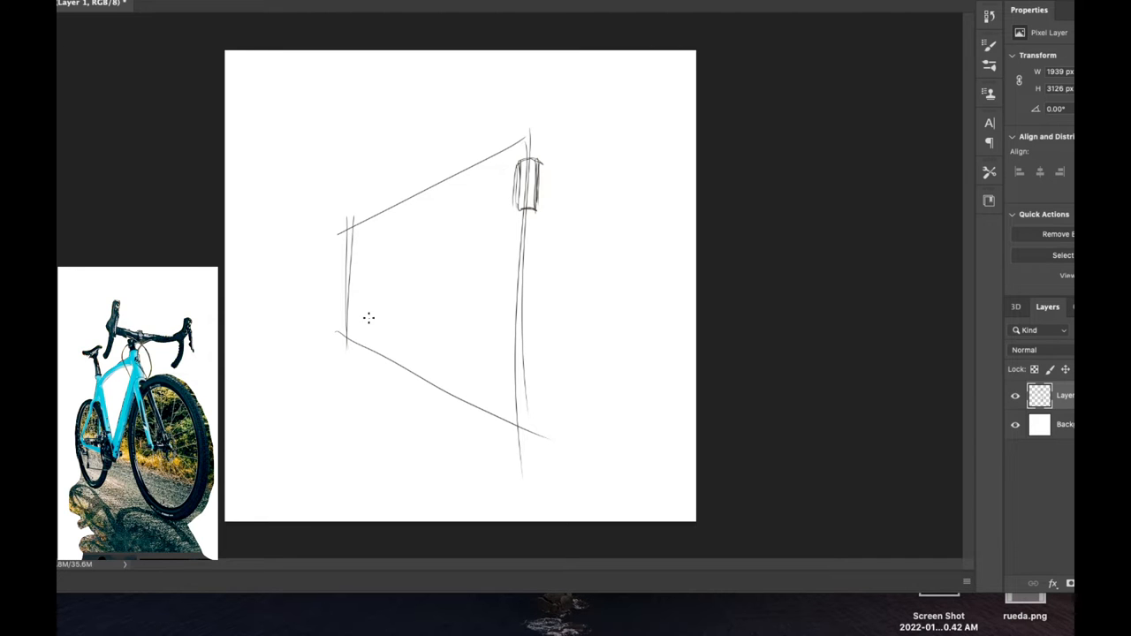
Sketch loose handlebar, frame and front-wheel lines over the perspective box on a new layer
left_click_drag(531, 168, 517, 221)
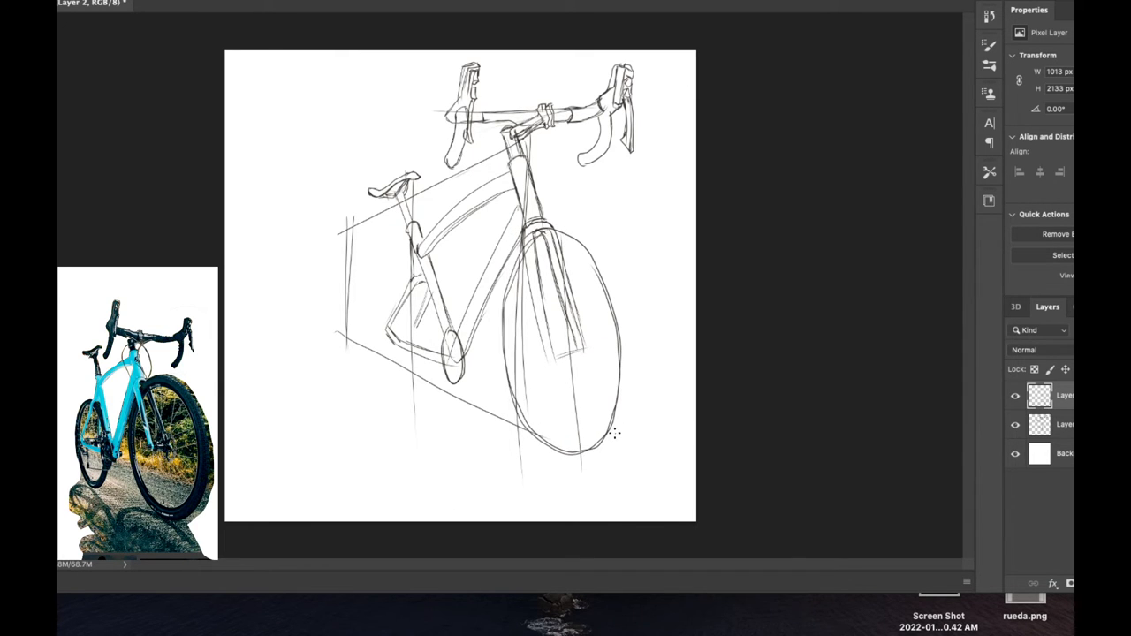
mouse_move(601, 454)
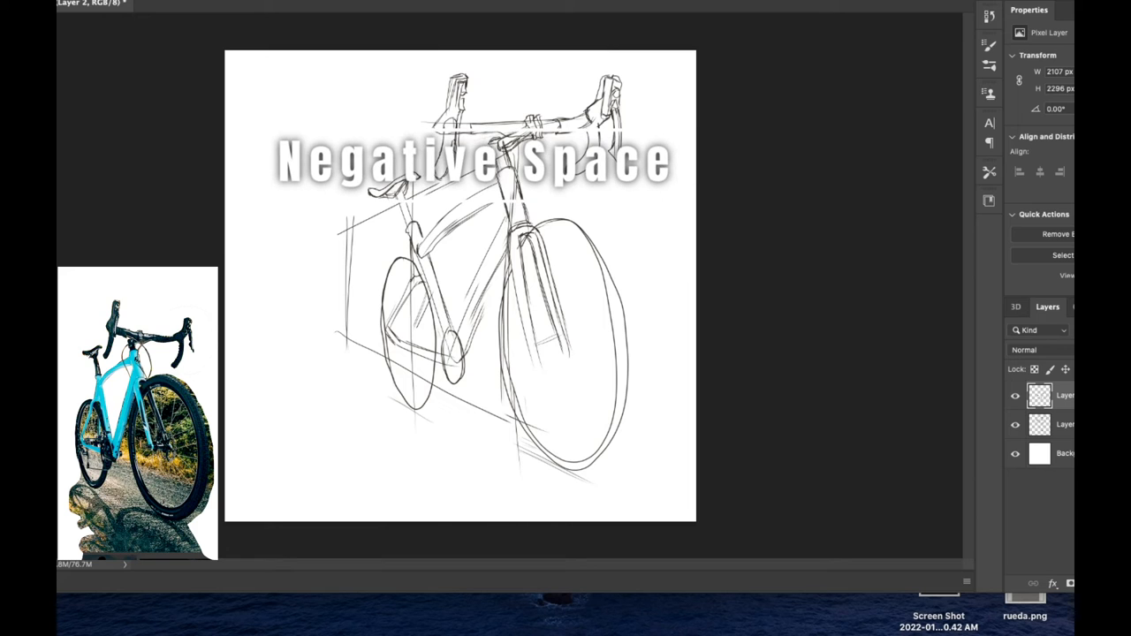
Refine the rough bicycle sketch before switching to the browser
left_click(1064, 425)
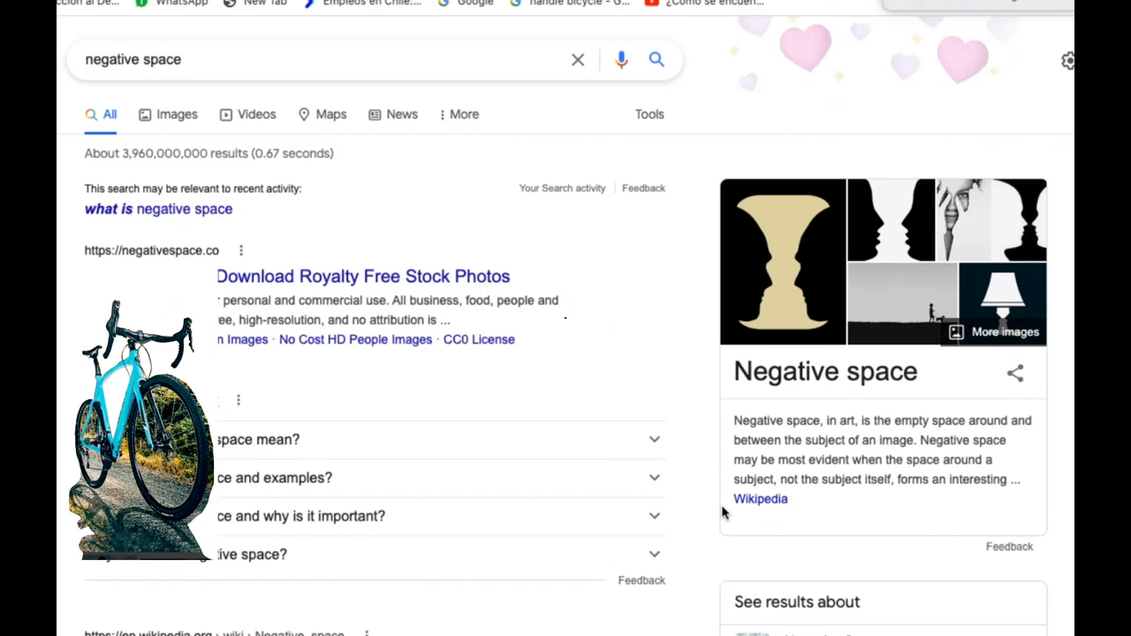
Highlight the opening line of the Wikipedia 'negative space' definition in the search results
double_click(760, 421)
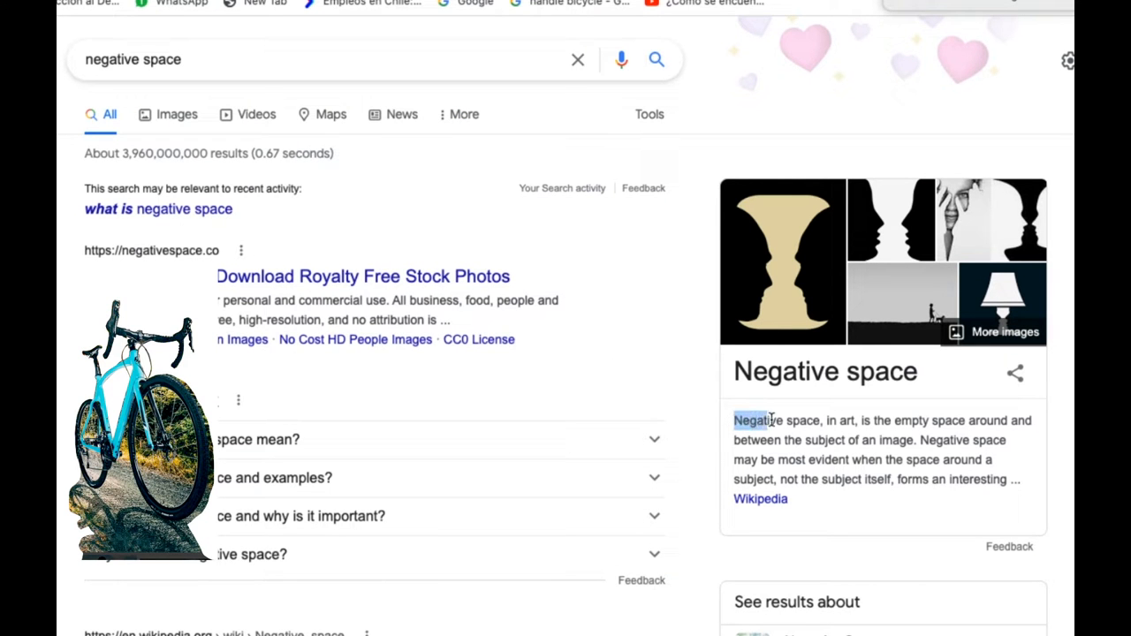
left_click_drag(734, 421, 1029, 421)
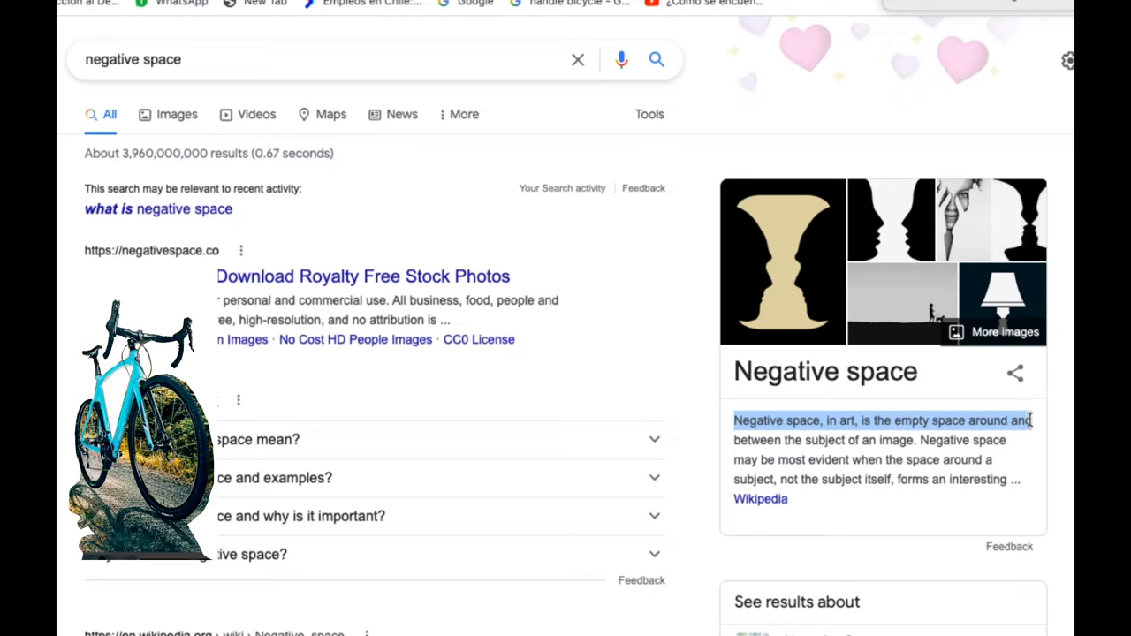
left_click_drag(1029, 421, 922, 440)
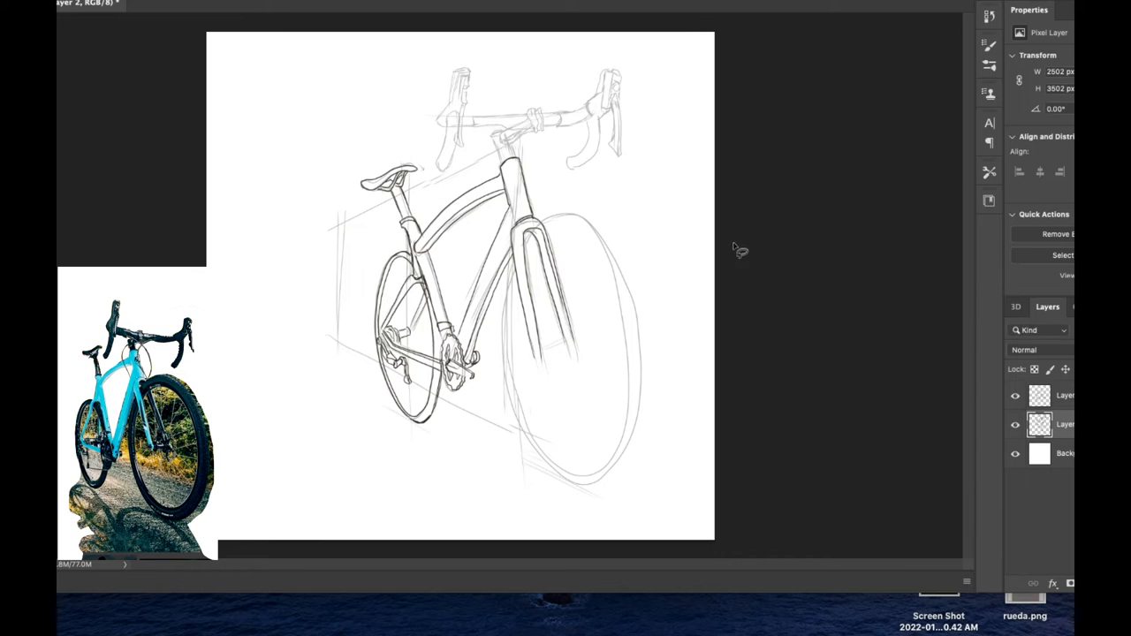
mouse_move(753, 240)
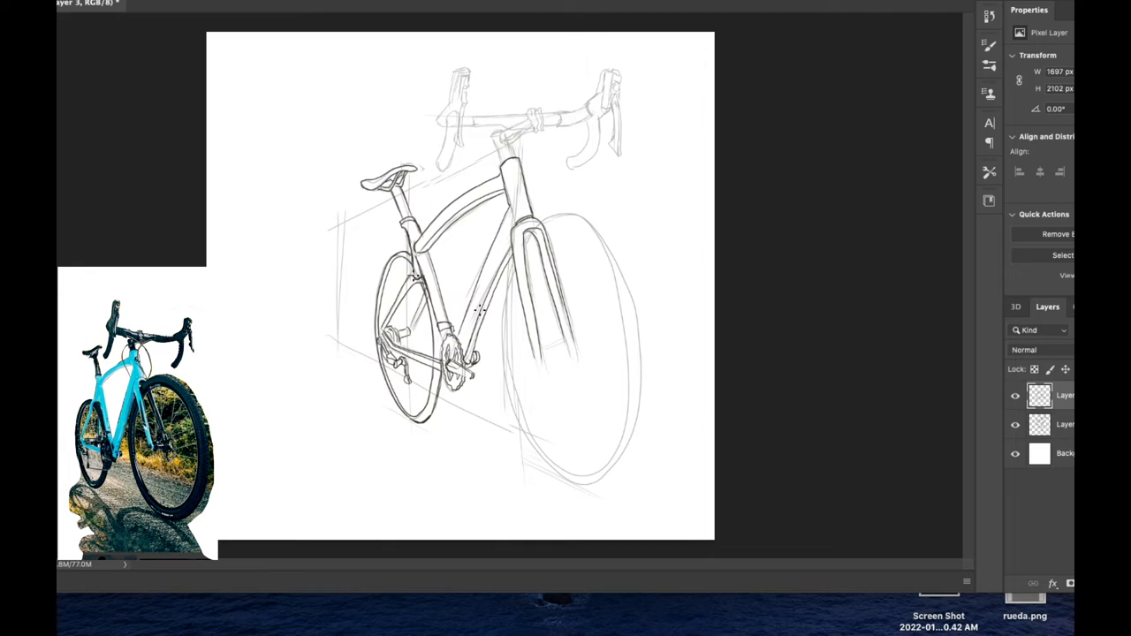
Ink a clean black line over the handlebar and stem sketch
left_click_drag(530, 366, 583, 345)
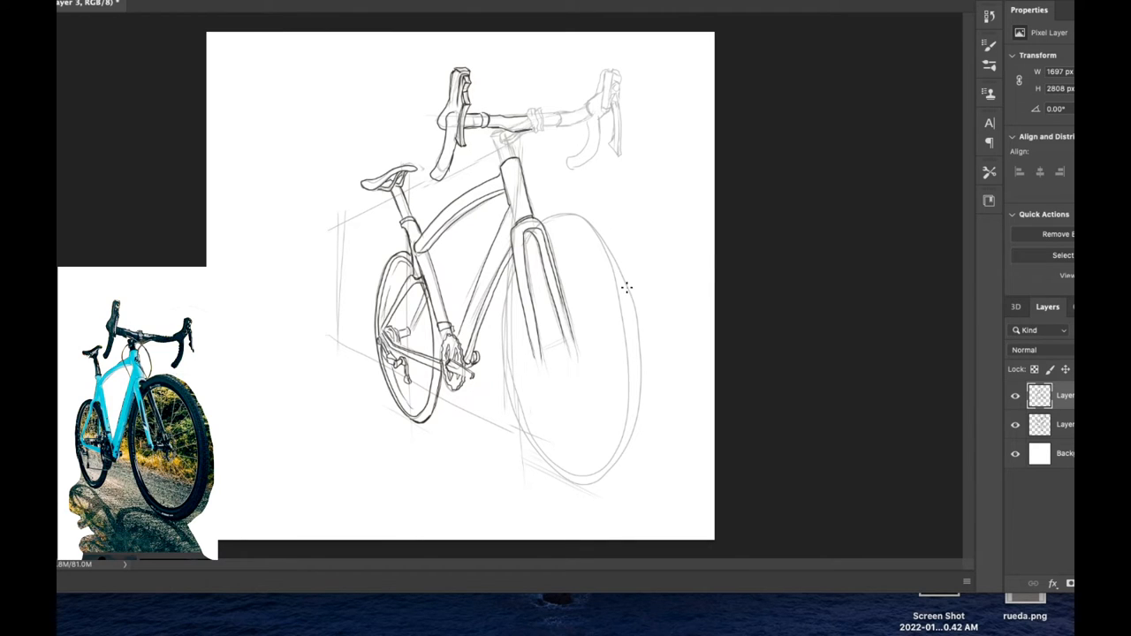
mouse_move(728, 166)
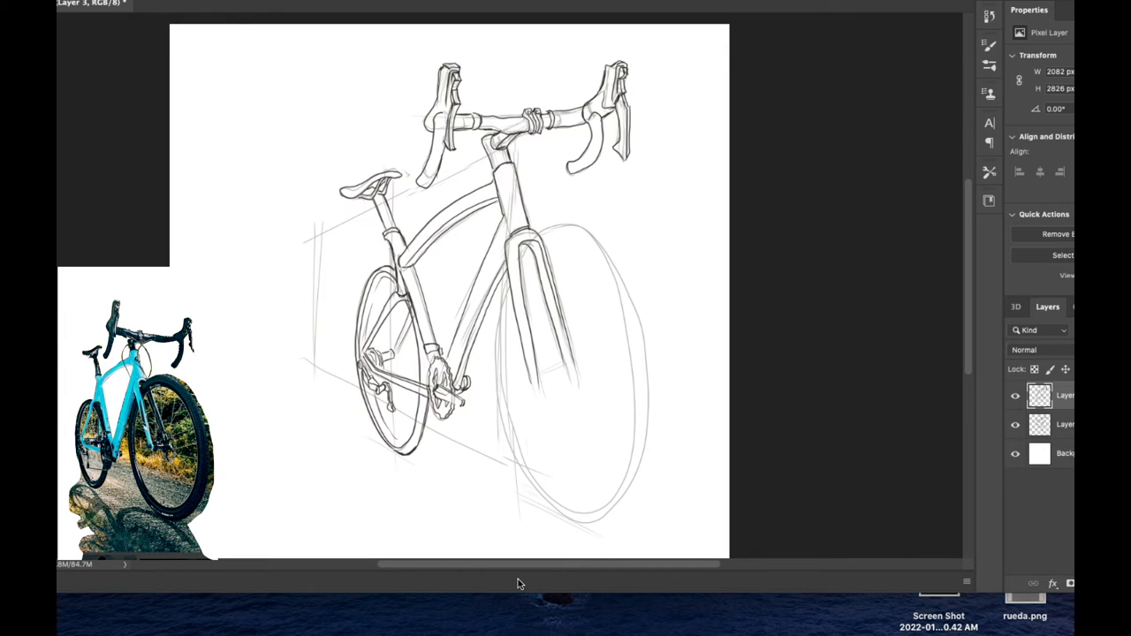
mouse_move(516, 272)
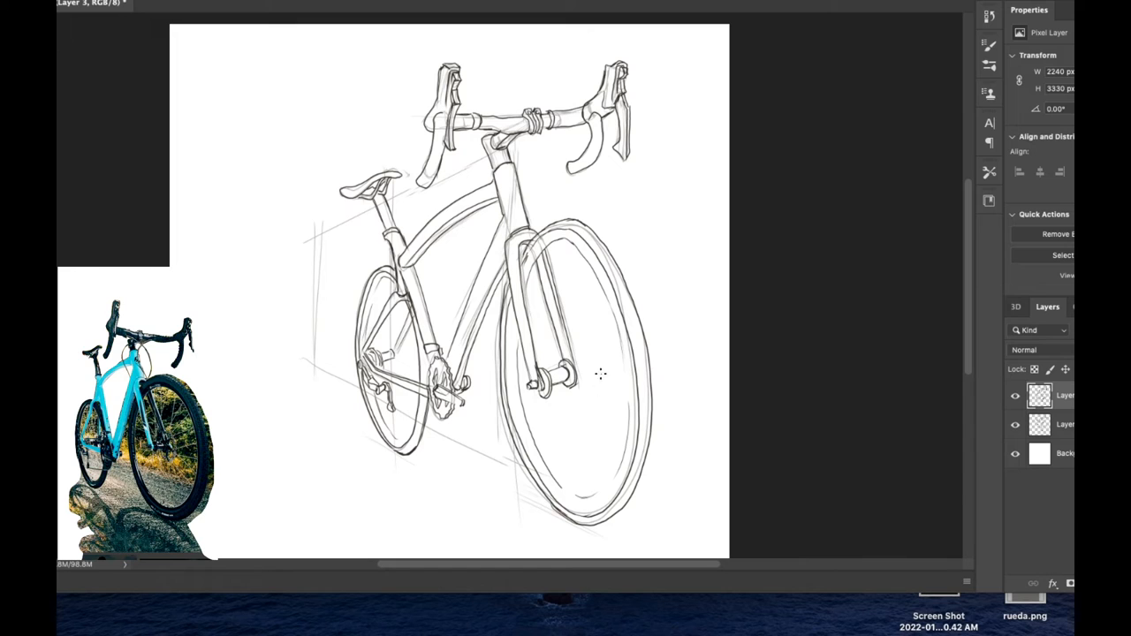
mouse_move(620, 346)
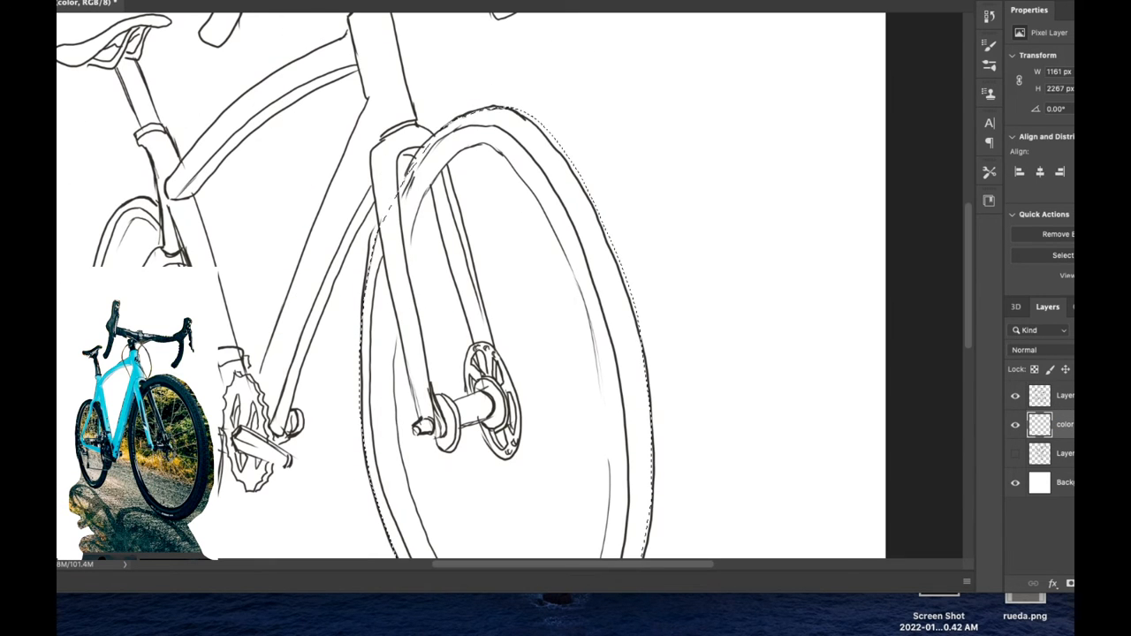
Scroll down to check the front tyre below the hub details
scroll("down", 3)
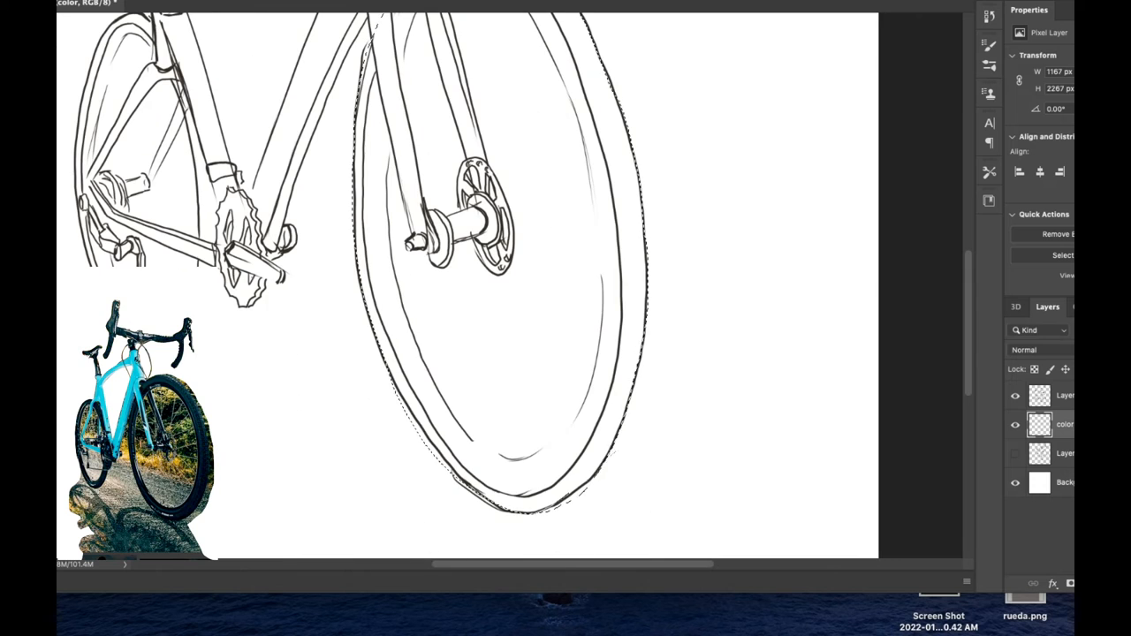